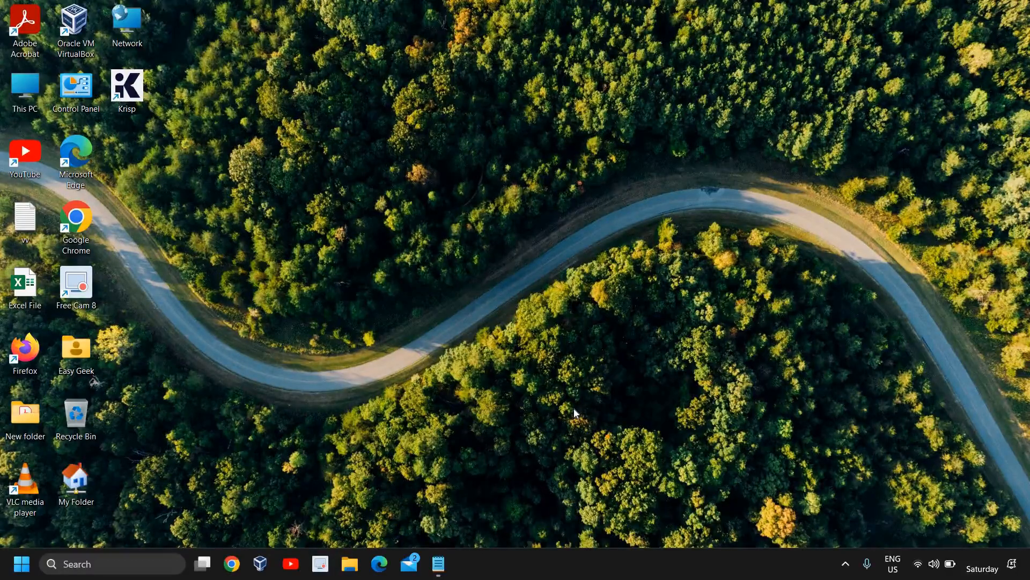
pyautogui.moveTo(551, 412)
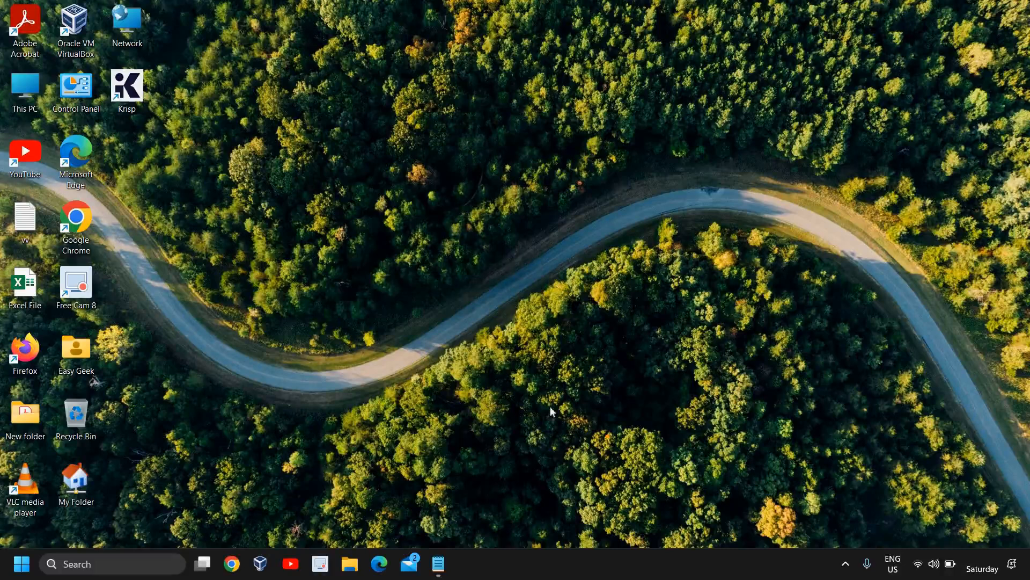
pyautogui.moveTo(544, 408)
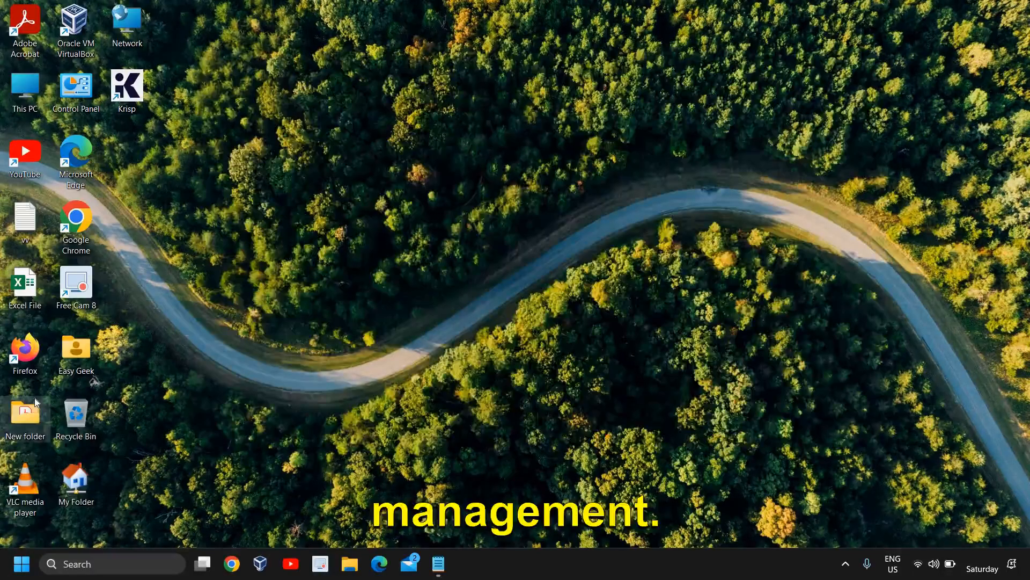
# End the COM Surrogate background process in Task Manager.
pyautogui.click(467, 562)
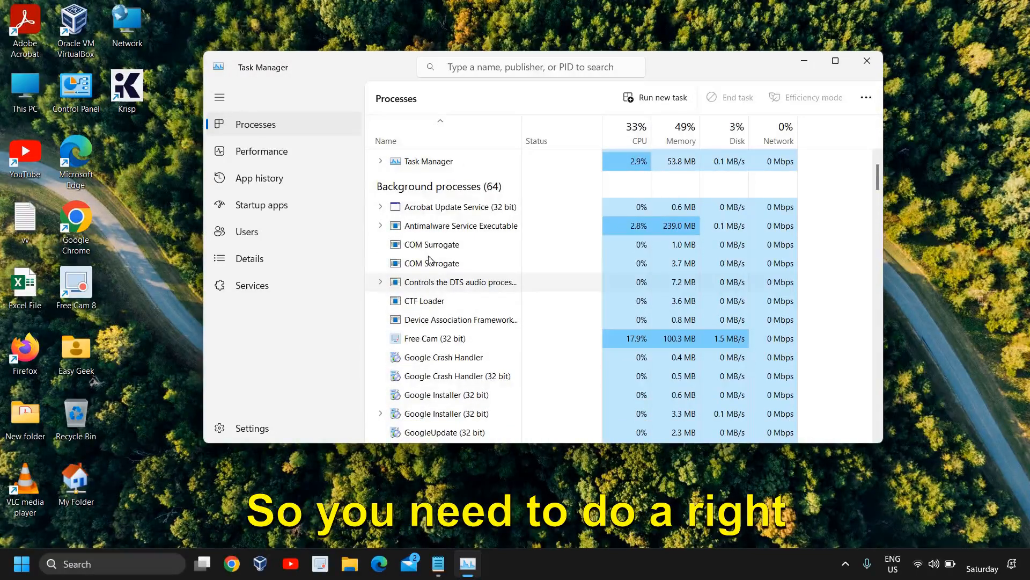
pyautogui.rightClick(430, 244)
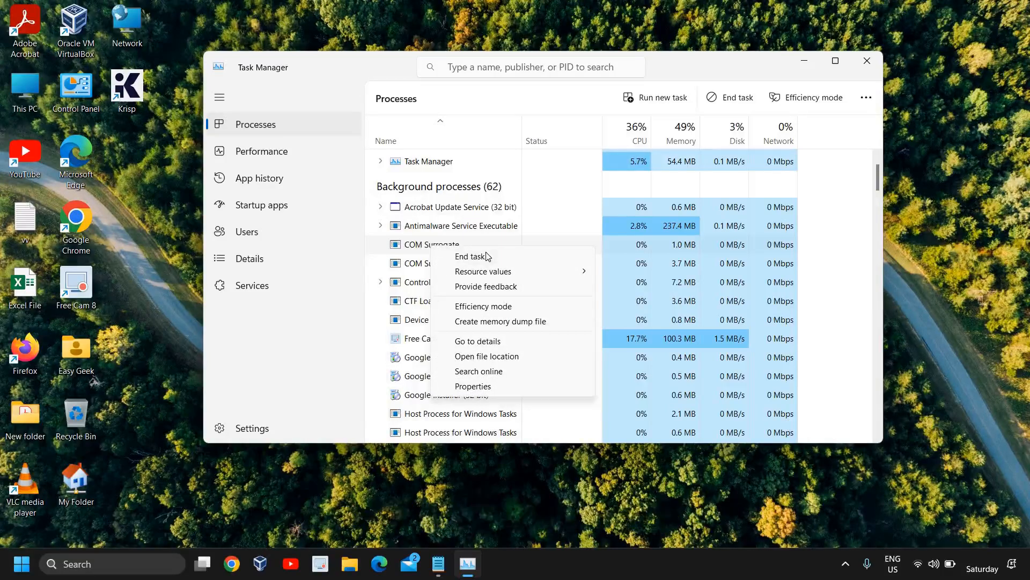
pyautogui.click(452, 226)
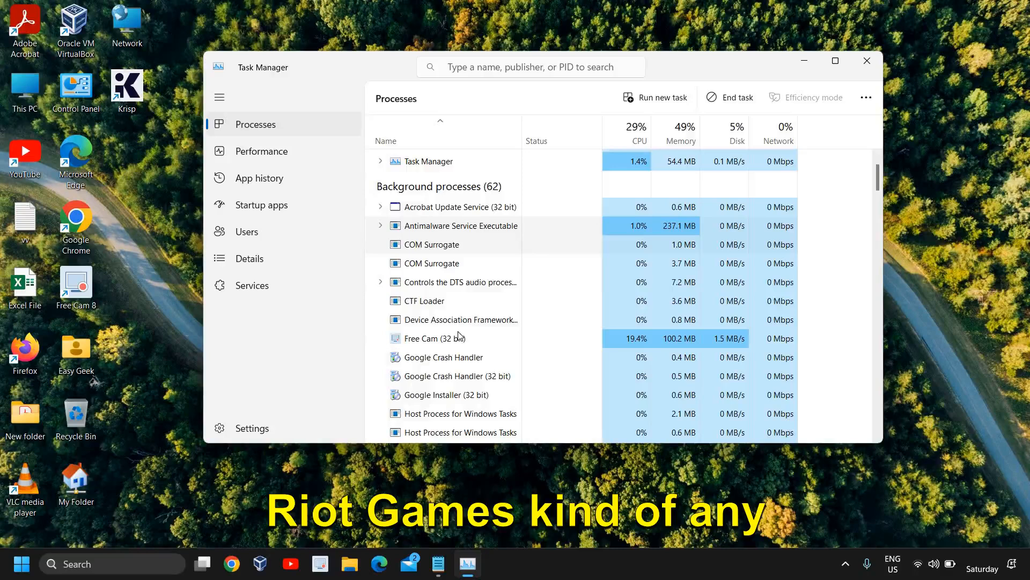
pyautogui.scroll(-3)
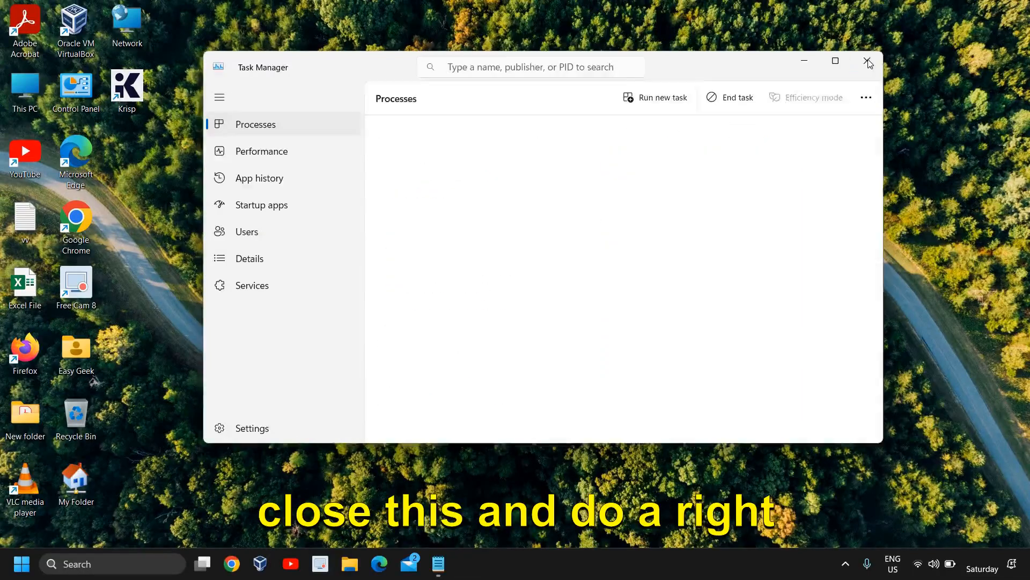
# Close Task Manager and enter APPWIZ.CPL in the Run dialog.
pyautogui.click(867, 61)
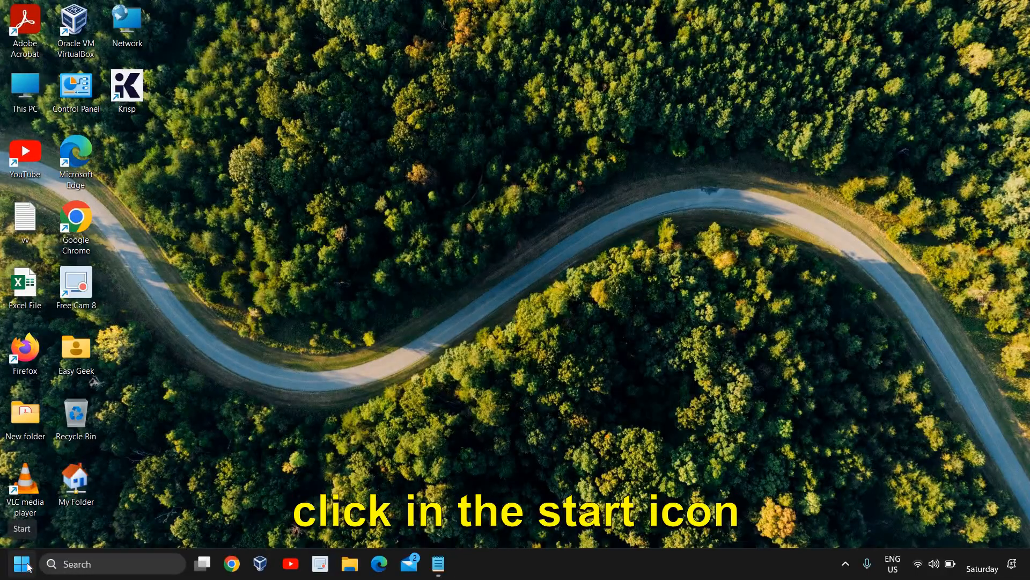
pyautogui.rightClick(20, 564)
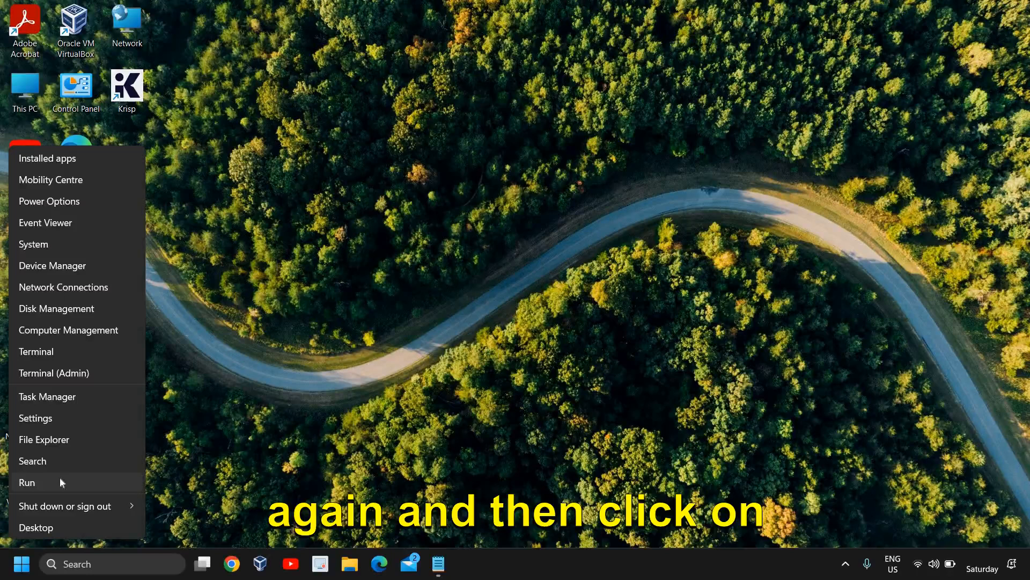
pyautogui.click(27, 483)
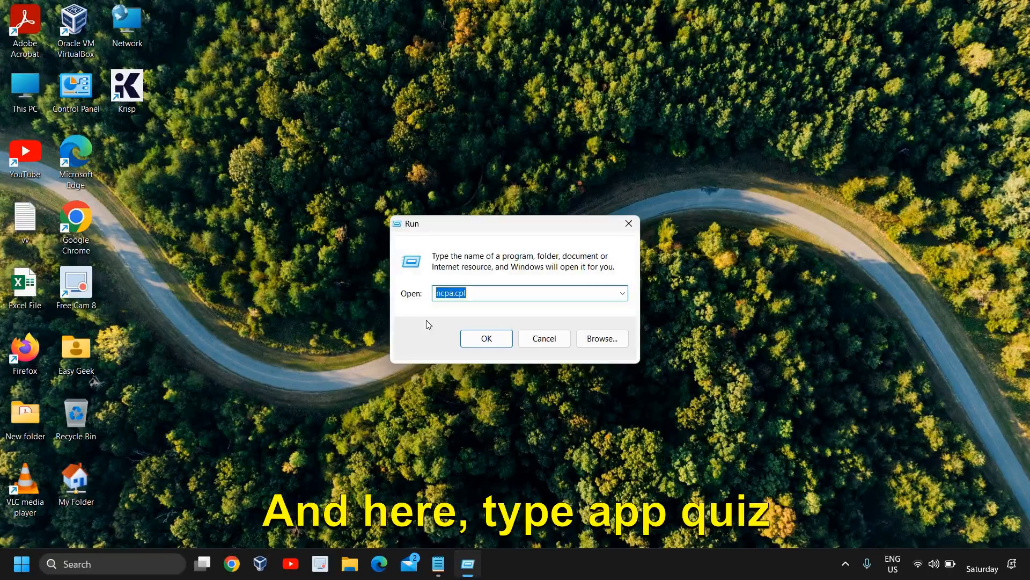
pyautogui.write('app')
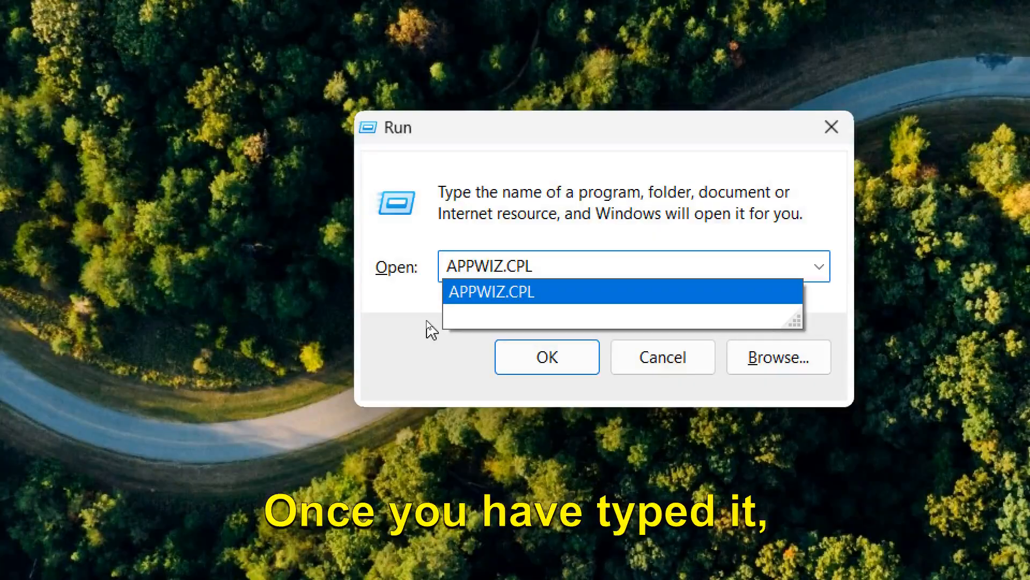
# Open Programs and Features maximized and bring up Uninstall for Oracle VM VirtualBox 6.1.28.
pyautogui.click(547, 357)
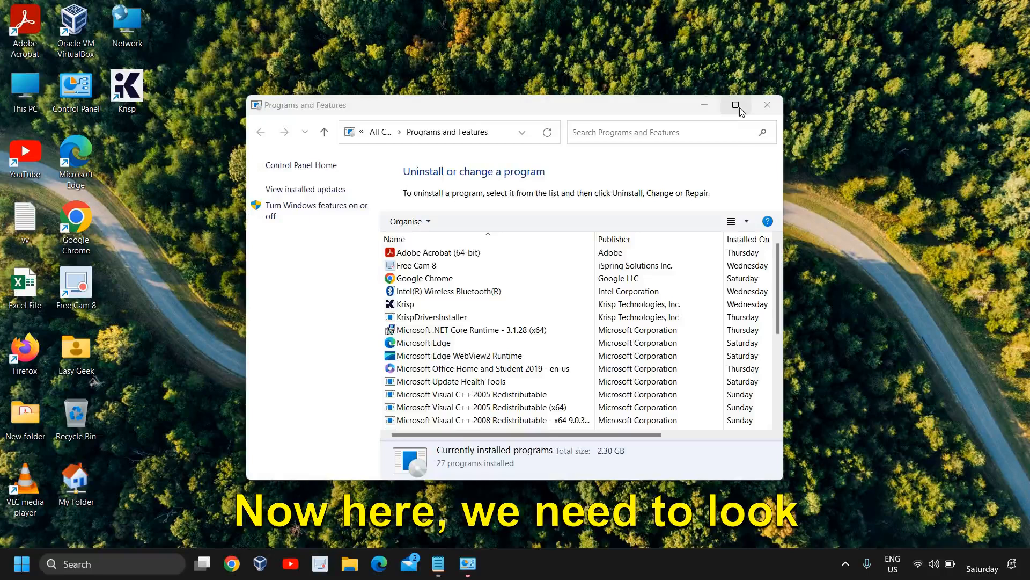
pyautogui.click(735, 104)
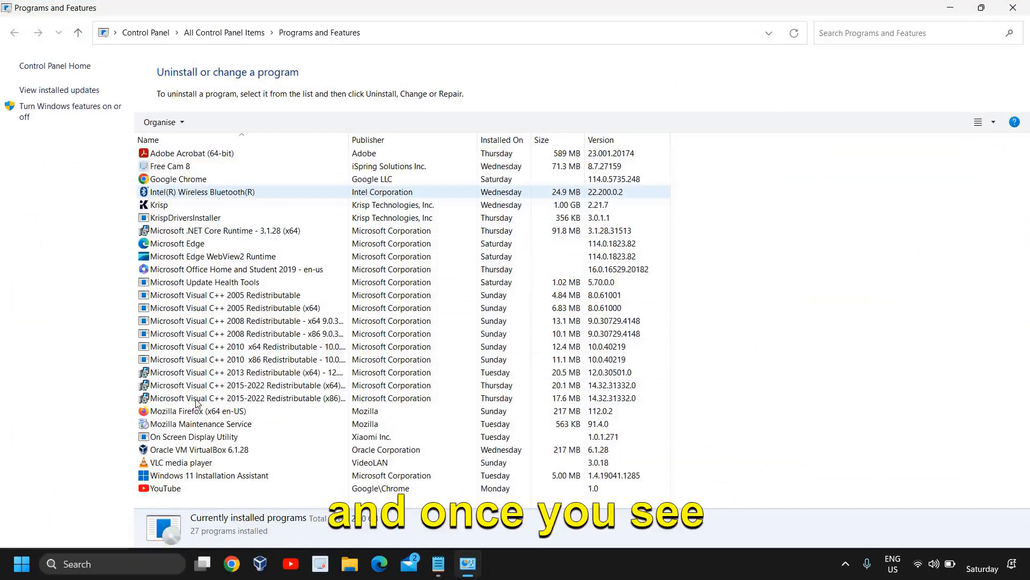
pyautogui.click(199, 449)
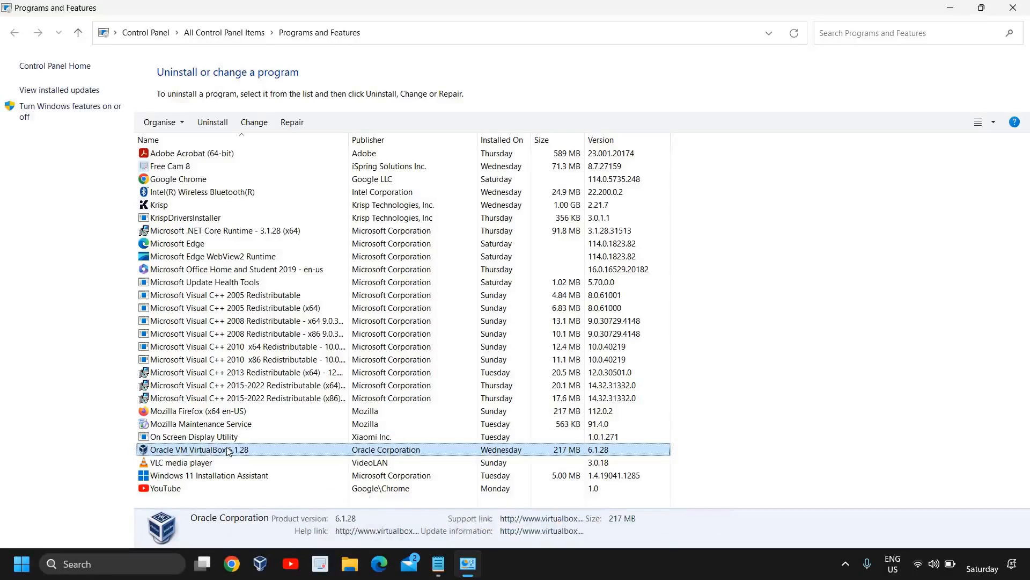
pyautogui.rightClick(207, 449)
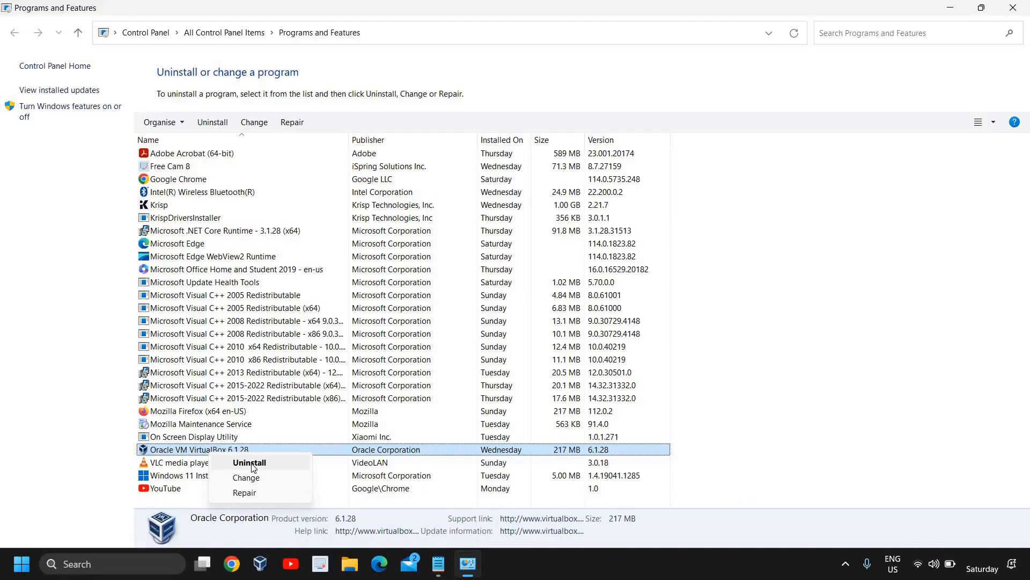
pyautogui.moveTo(960, 115)
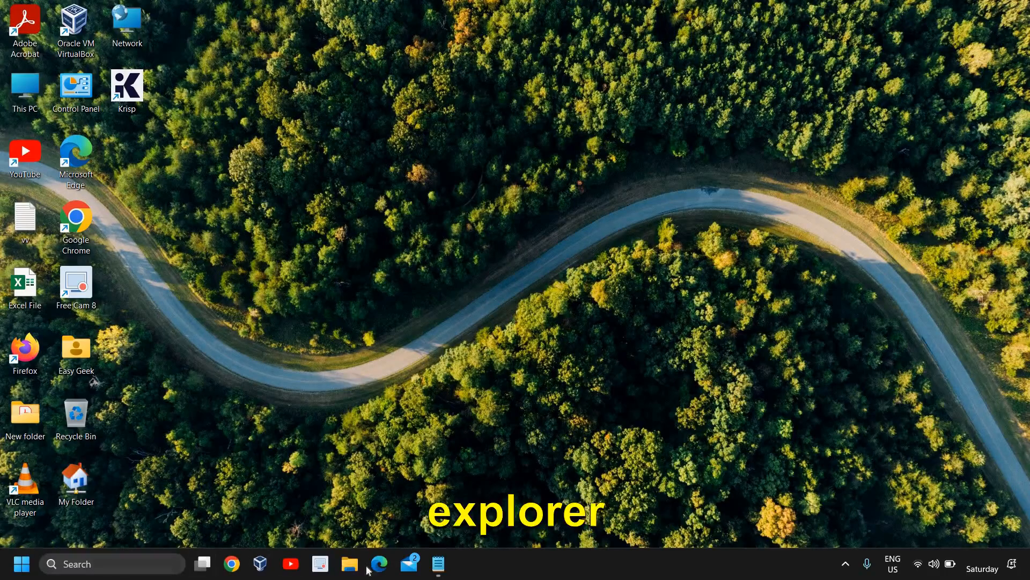
# Open the Windows (C:) drive from This PC in File Explorer.
pyautogui.click(349, 563)
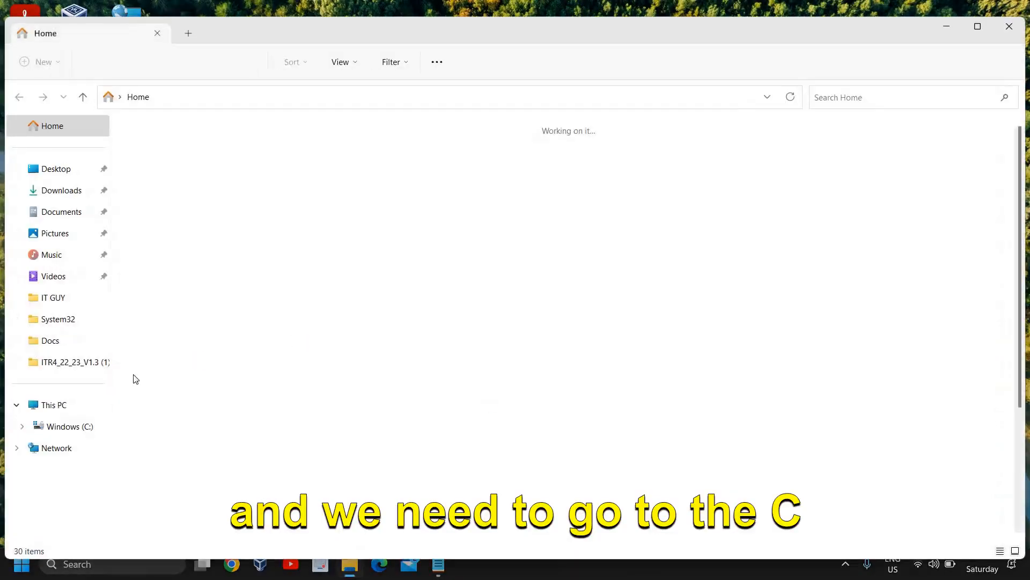
pyautogui.click(55, 404)
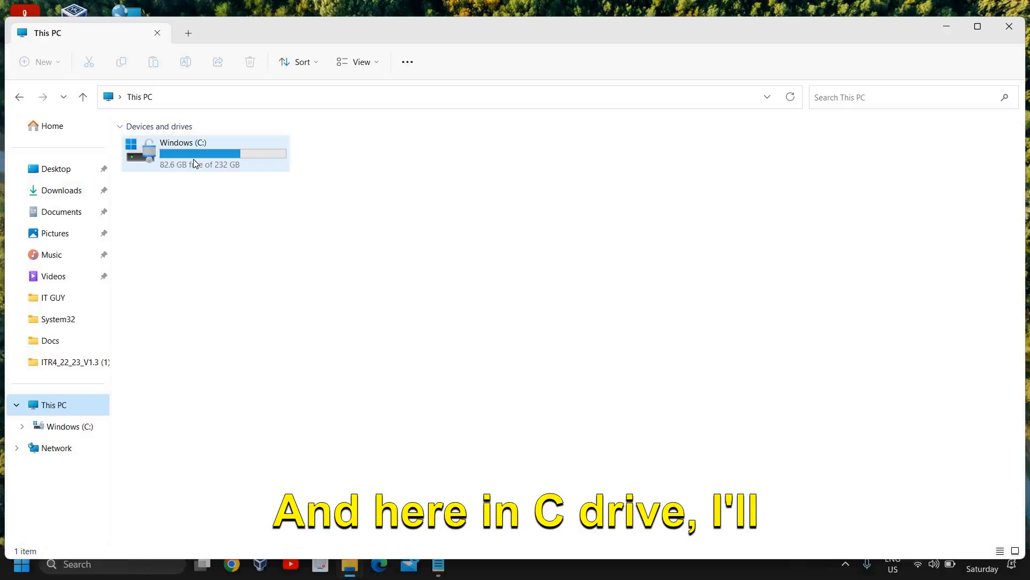
pyautogui.doubleClick(183, 153)
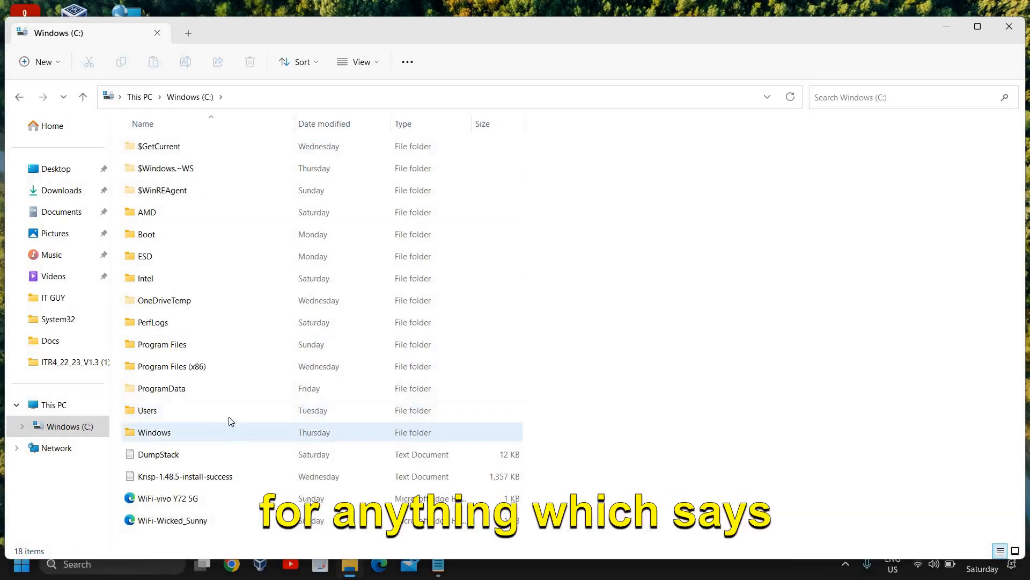
pyautogui.moveTo(204, 410)
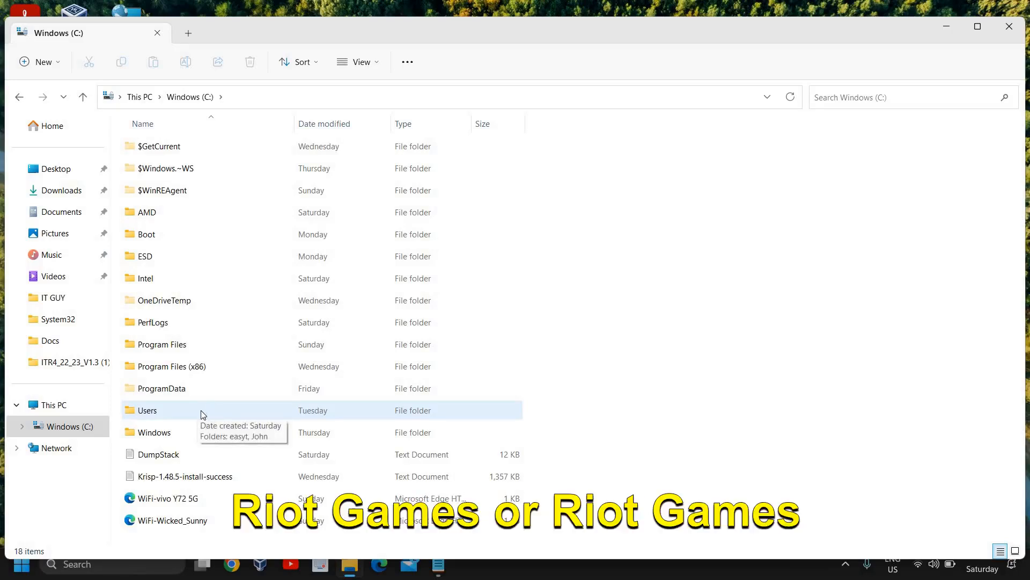
pyautogui.moveTo(205, 439)
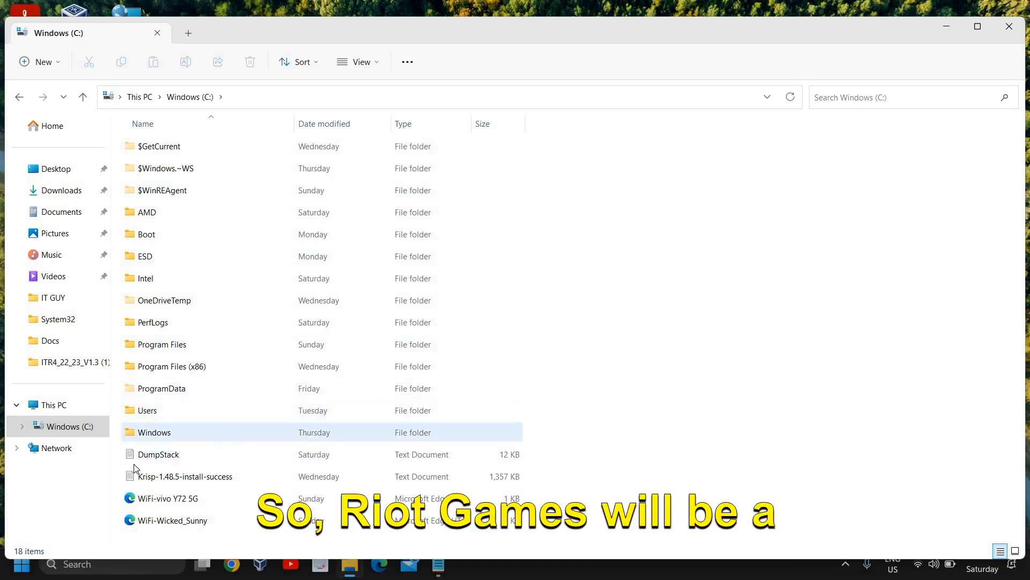
pyautogui.moveTo(255, 427)
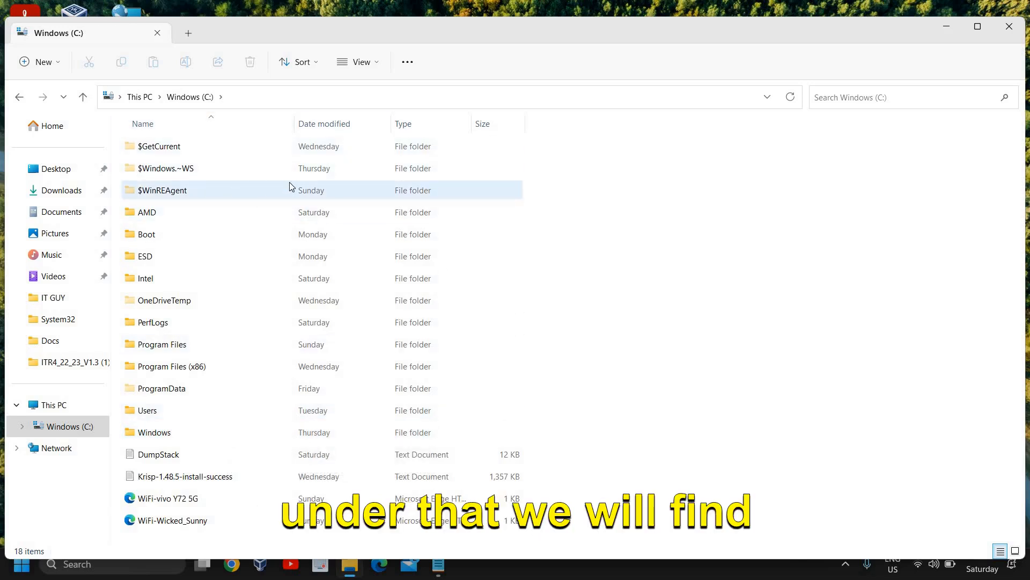
pyautogui.moveTo(166, 221)
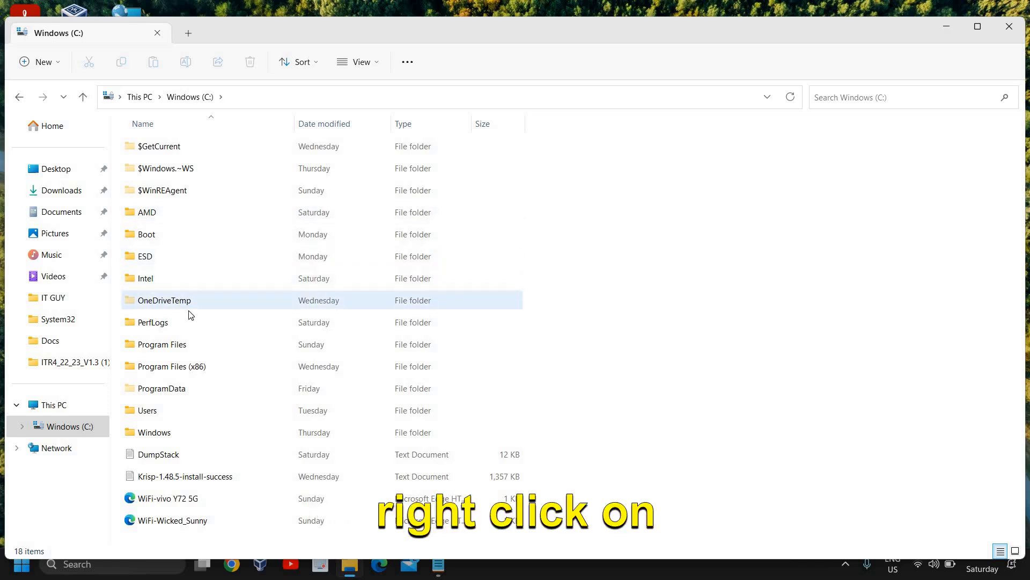
pyautogui.moveTo(184, 301)
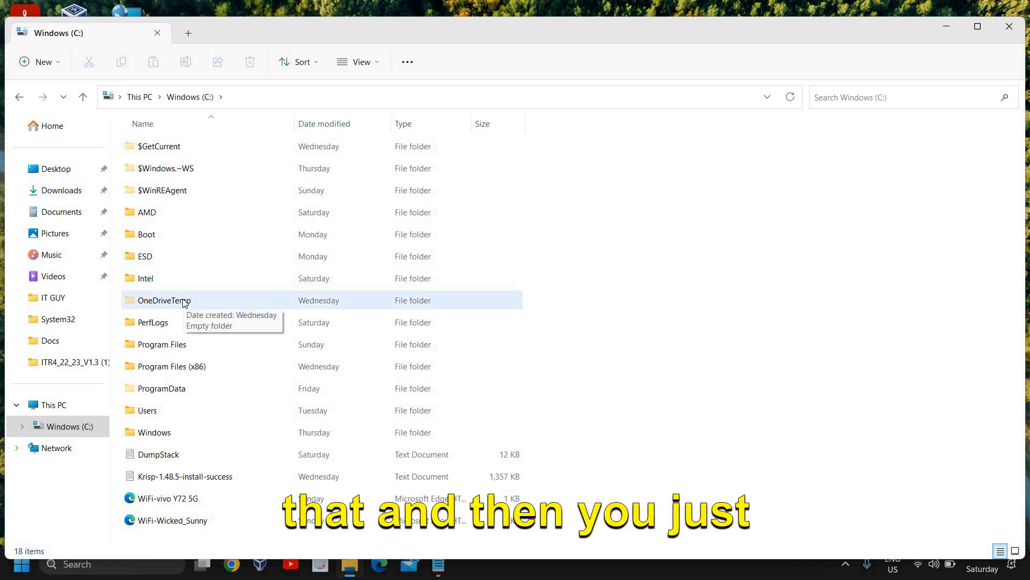
# Show actions for OneDriveTemp, check AppData\Local, then close File Explorer.
pyautogui.rightClick(164, 300)
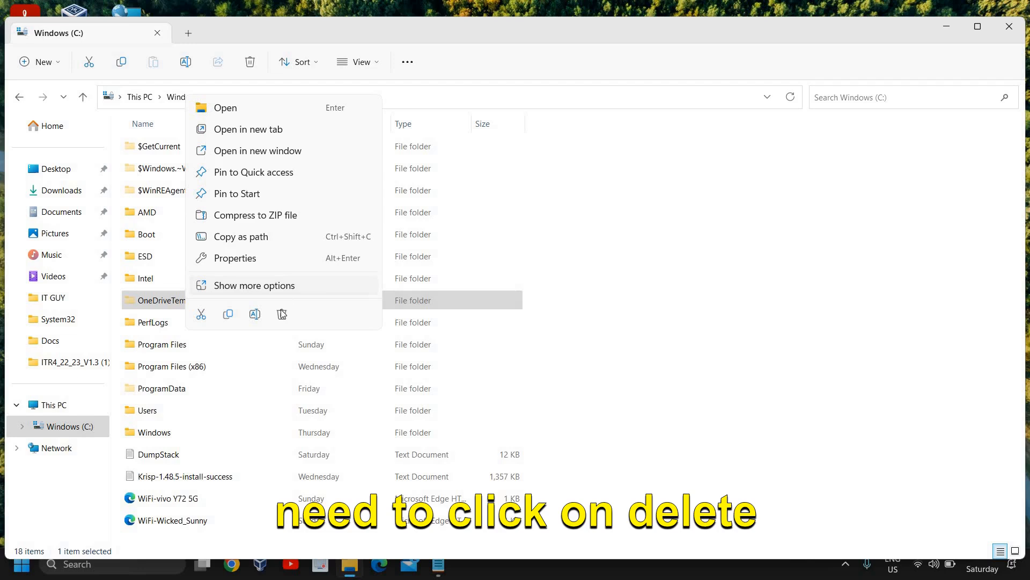
pyautogui.moveTo(281, 314)
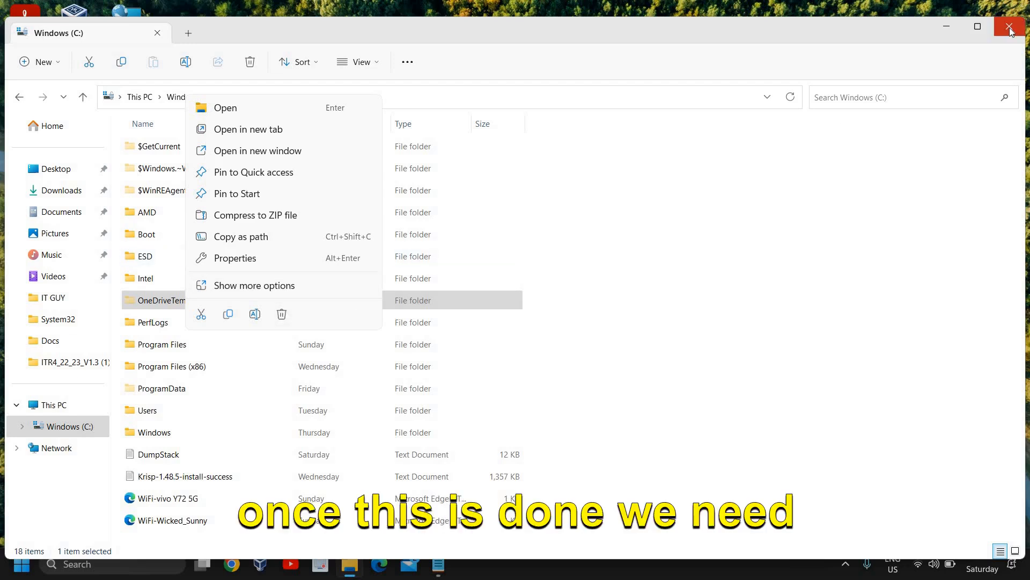
pyautogui.rightClick(157, 234)
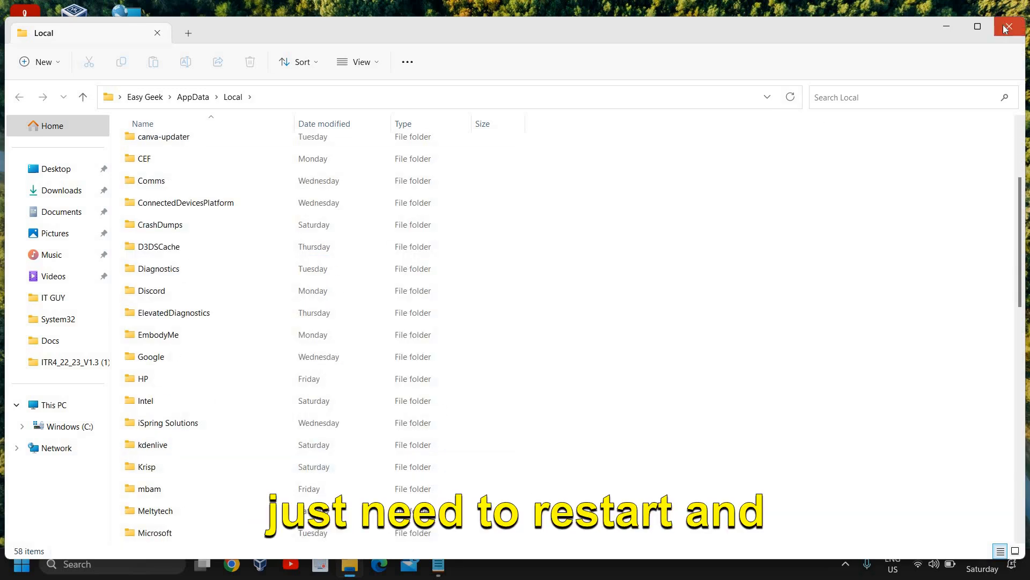
pyautogui.click(1010, 27)
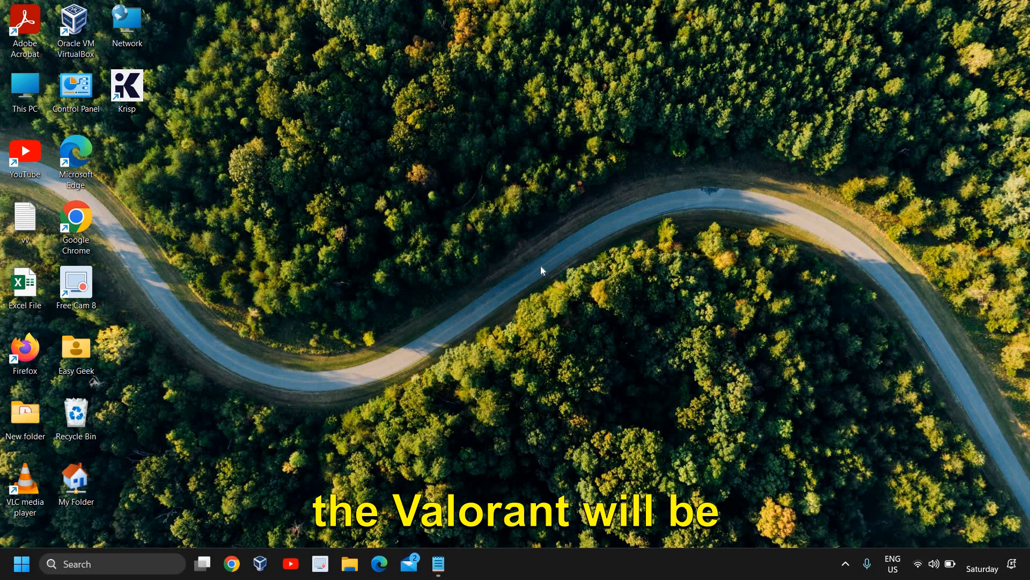